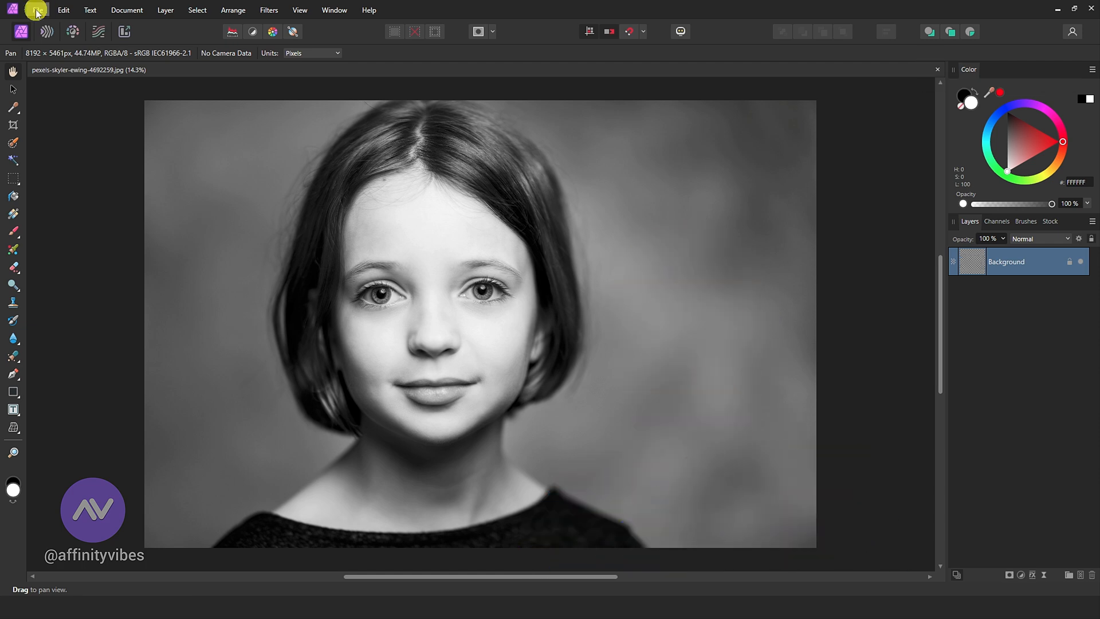
Place the same portrait photo as a new layer and select the placed copy
left_click(38, 10)
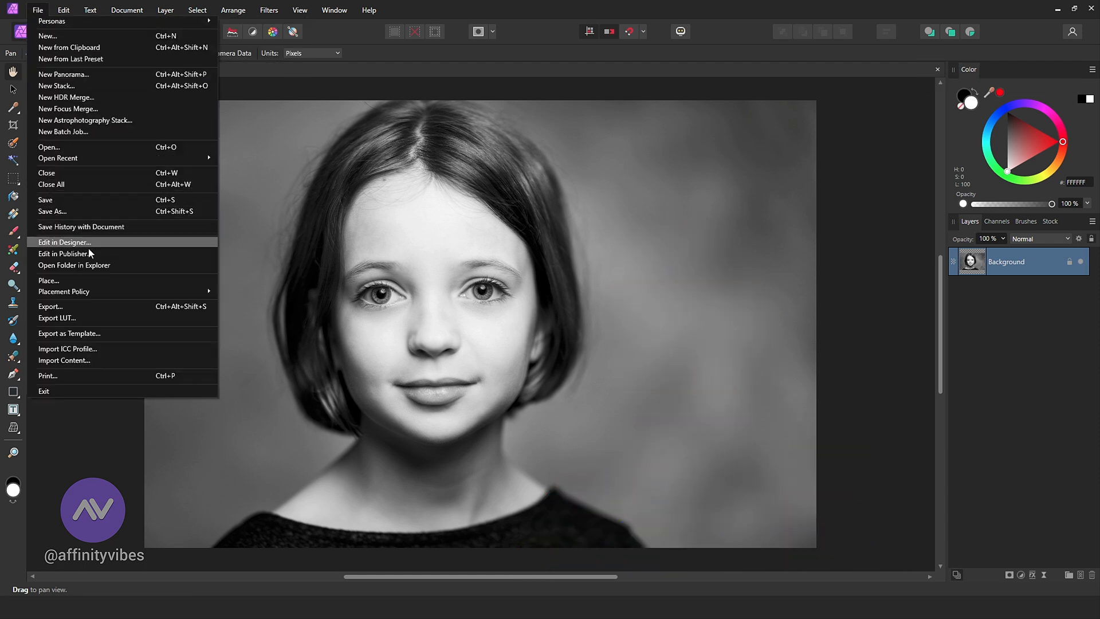
mouse_move(103, 304)
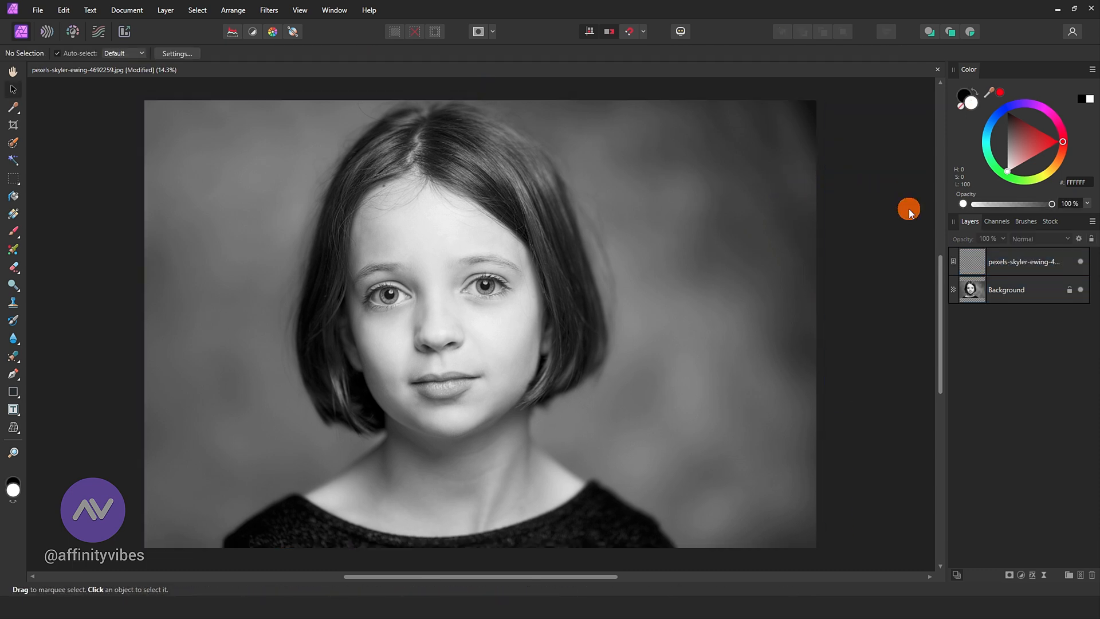
left_click(1024, 261)
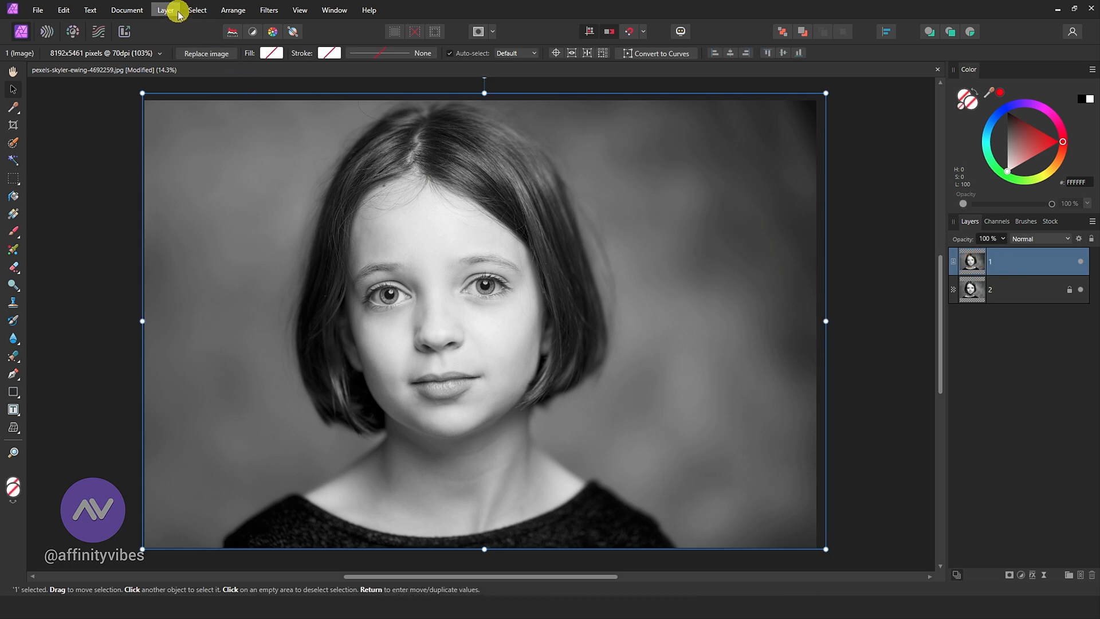
Add a Channel Mixer removing blue output to tint layer 1 yellow, then hide it
left_click(165, 10)
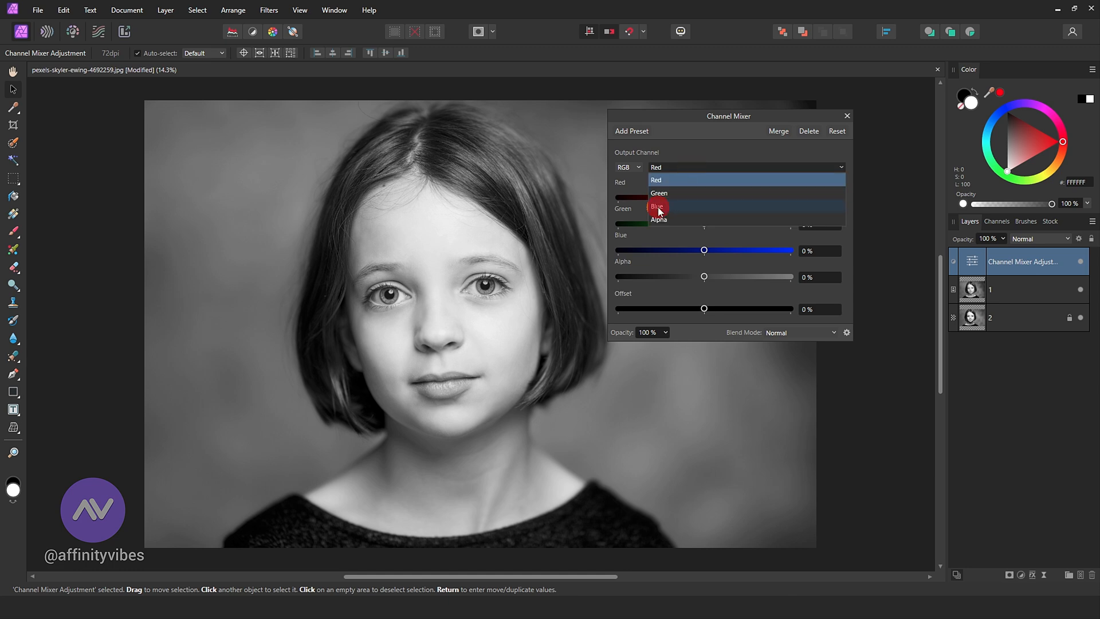
left_click(657, 207)
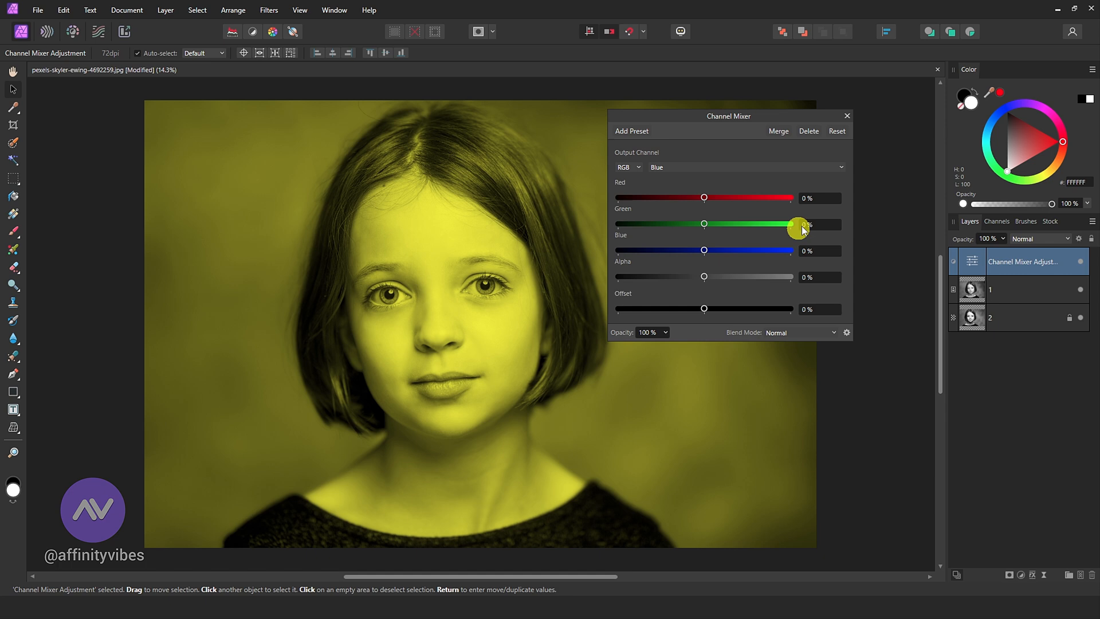
left_click(846, 115)
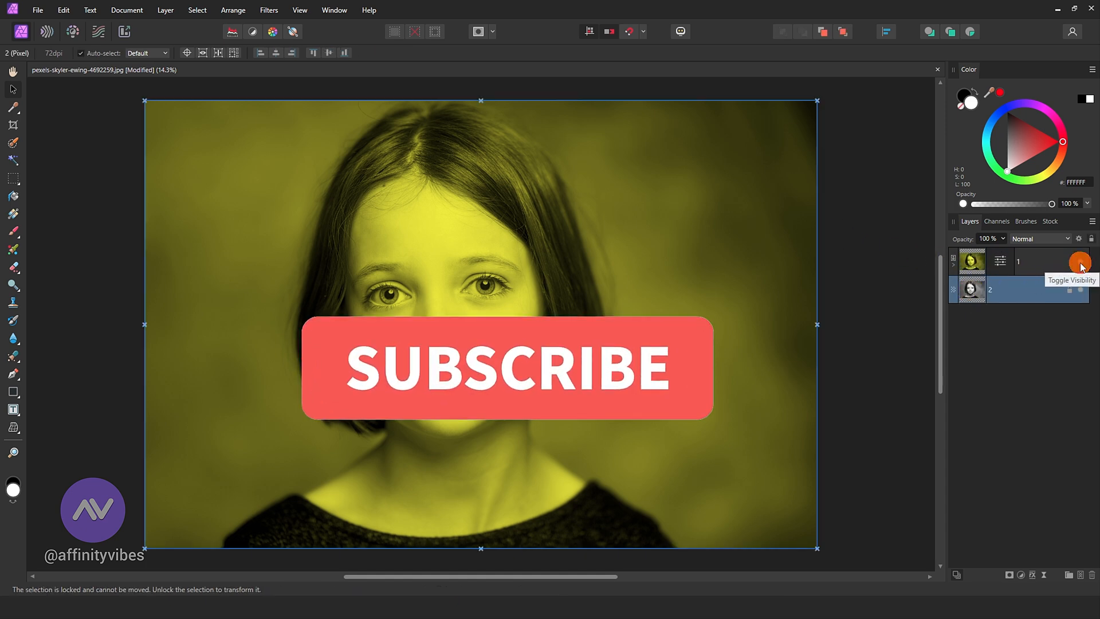
left_click(1080, 261)
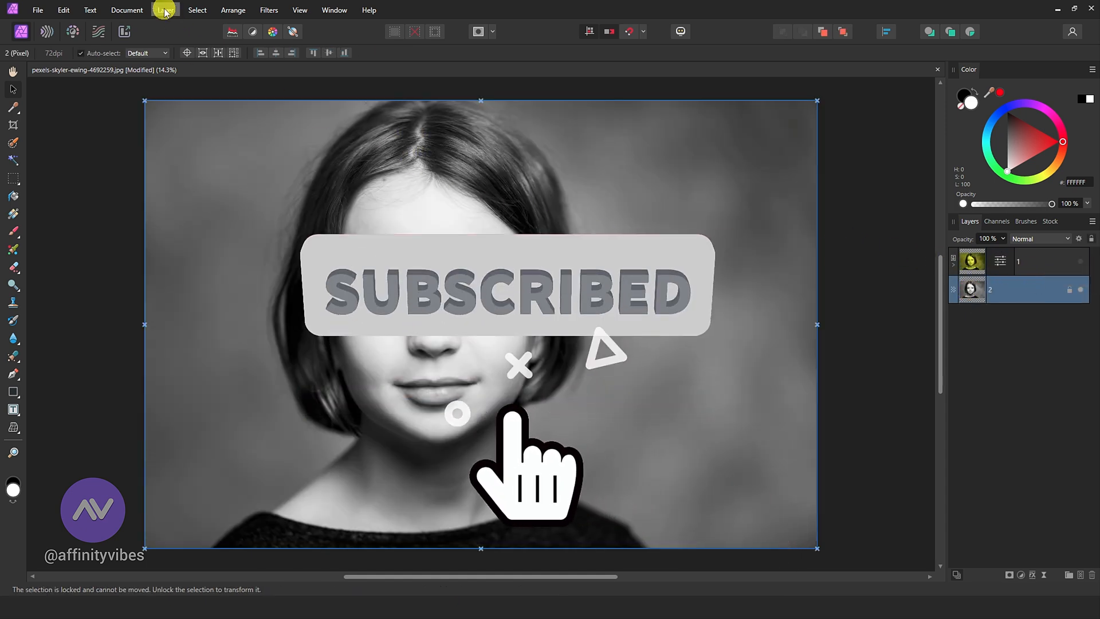
Add a cyan-tinting Channel Mixer to layer 2 and show yellow layer 1 again
left_click(166, 10)
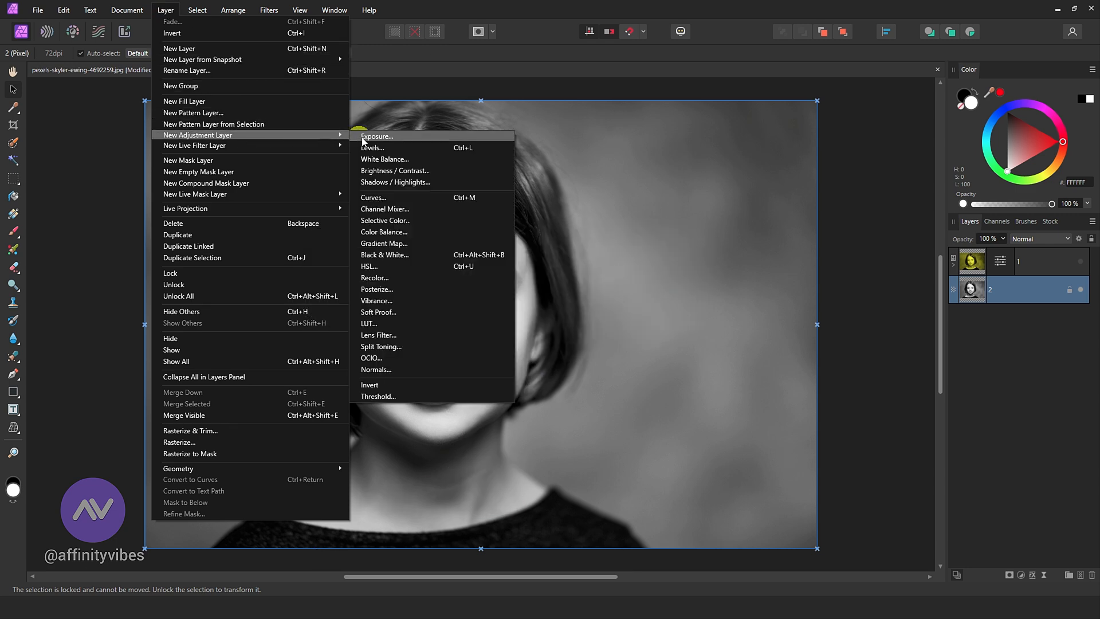
mouse_move(425, 231)
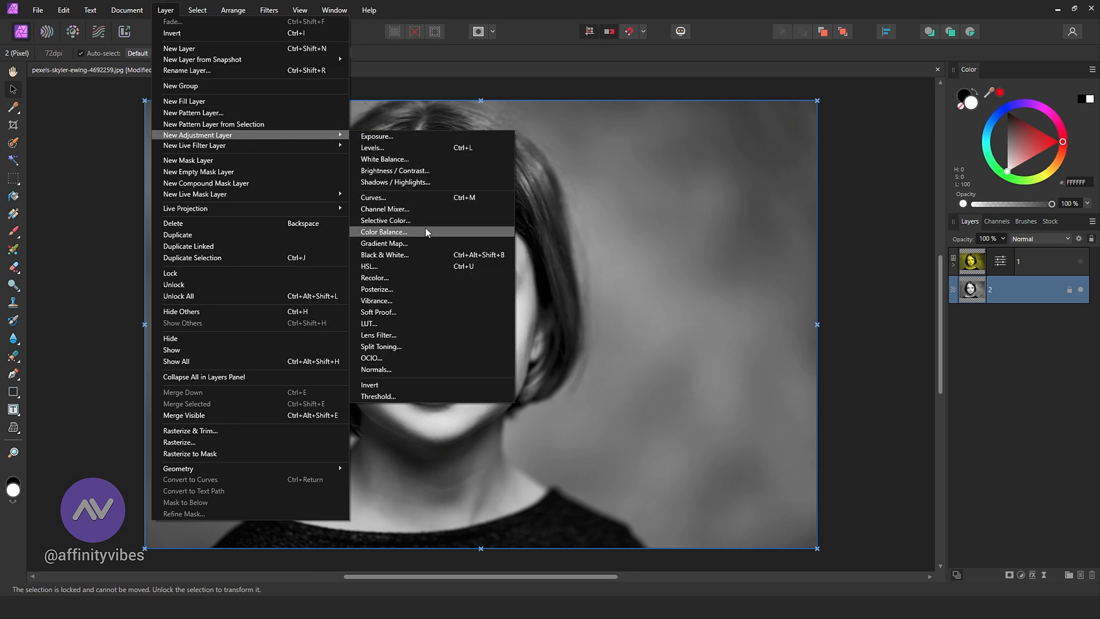
left_click(384, 208)
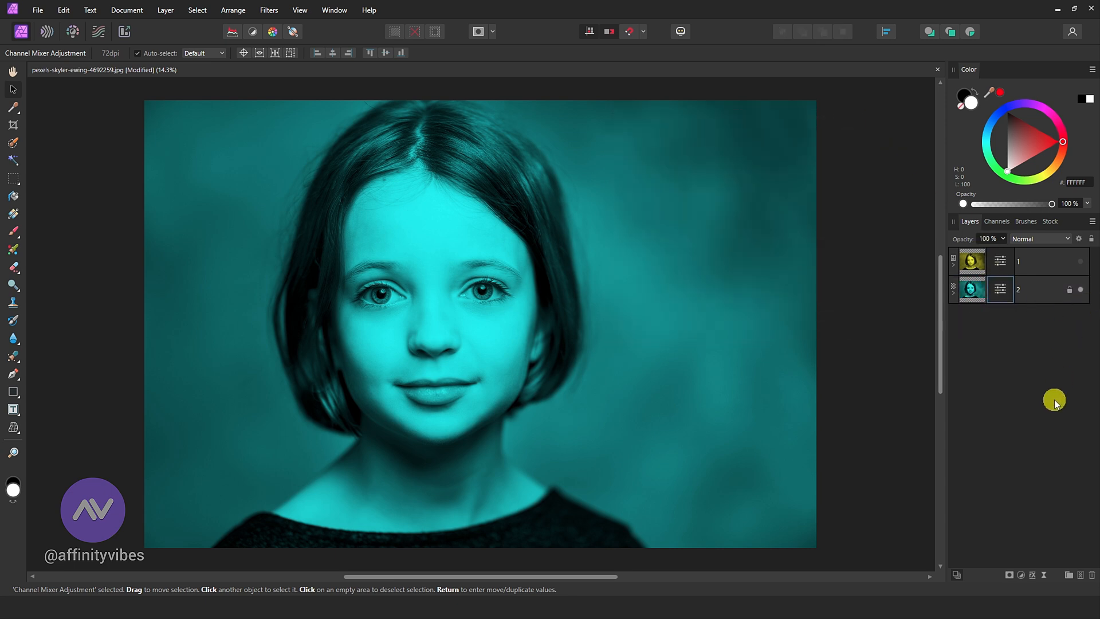
left_click(1018, 262)
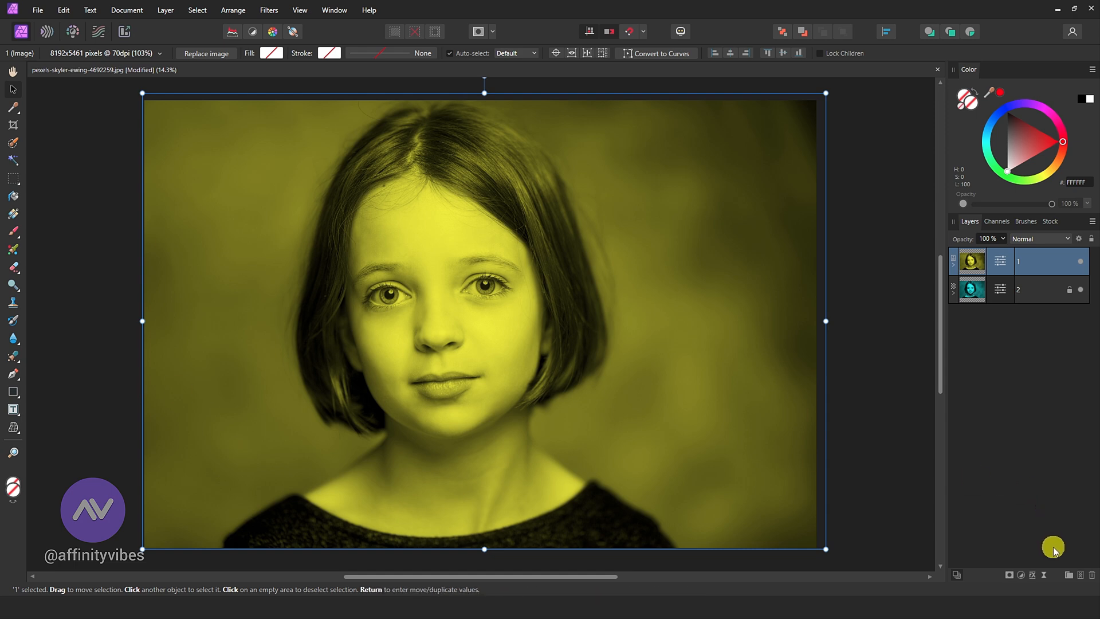
mouse_move(1079, 578)
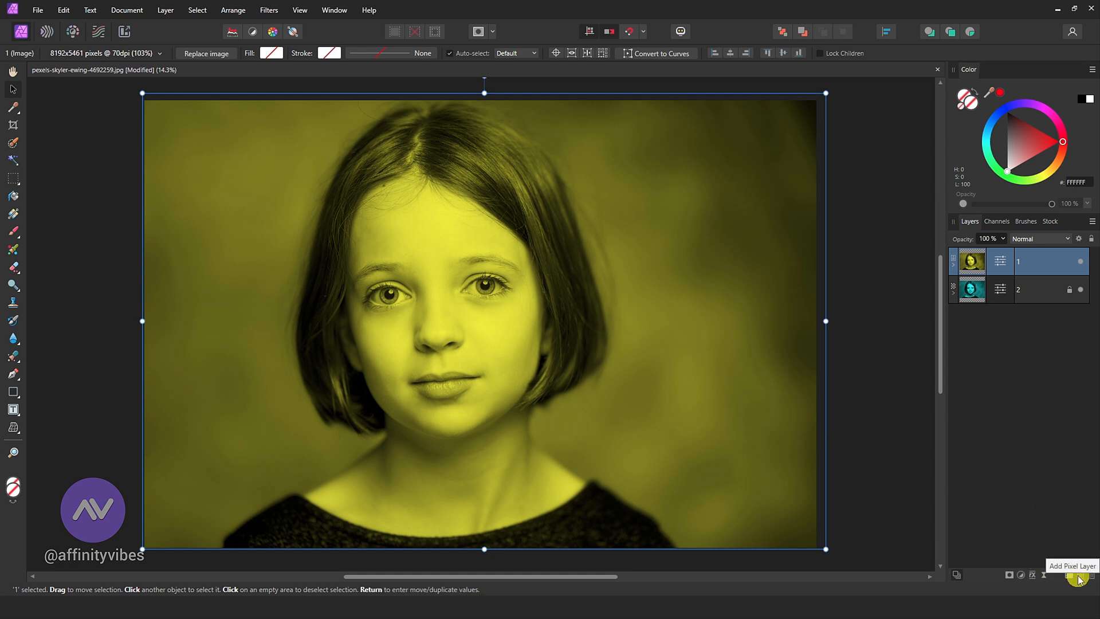
Add a new pixel layer filled with black beneath the portrait copies
left_click(1080, 575)
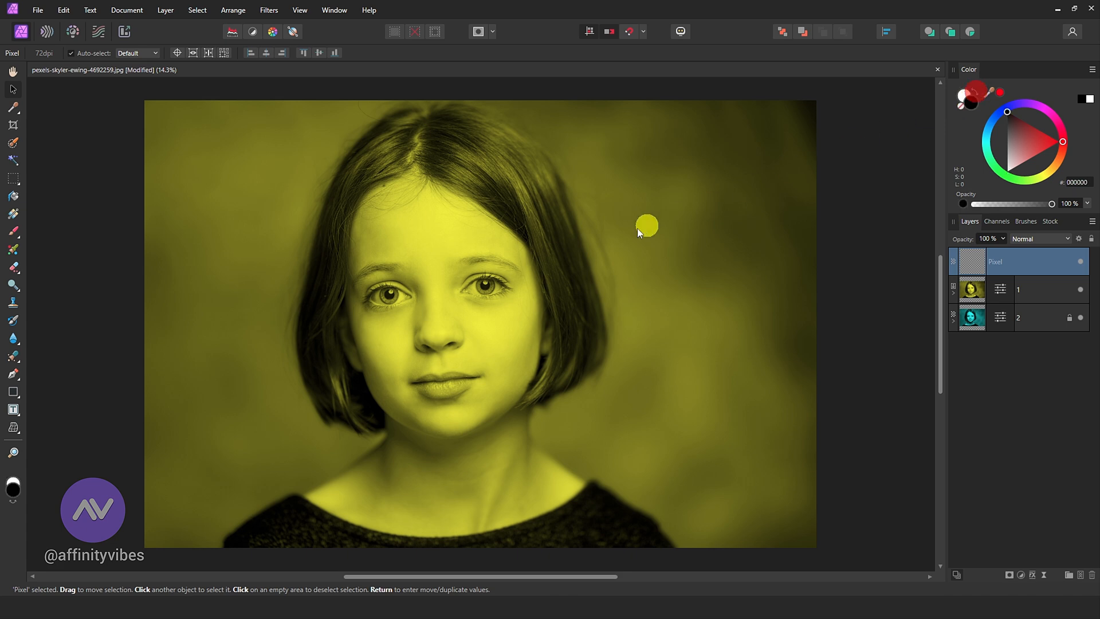
left_click(13, 196)
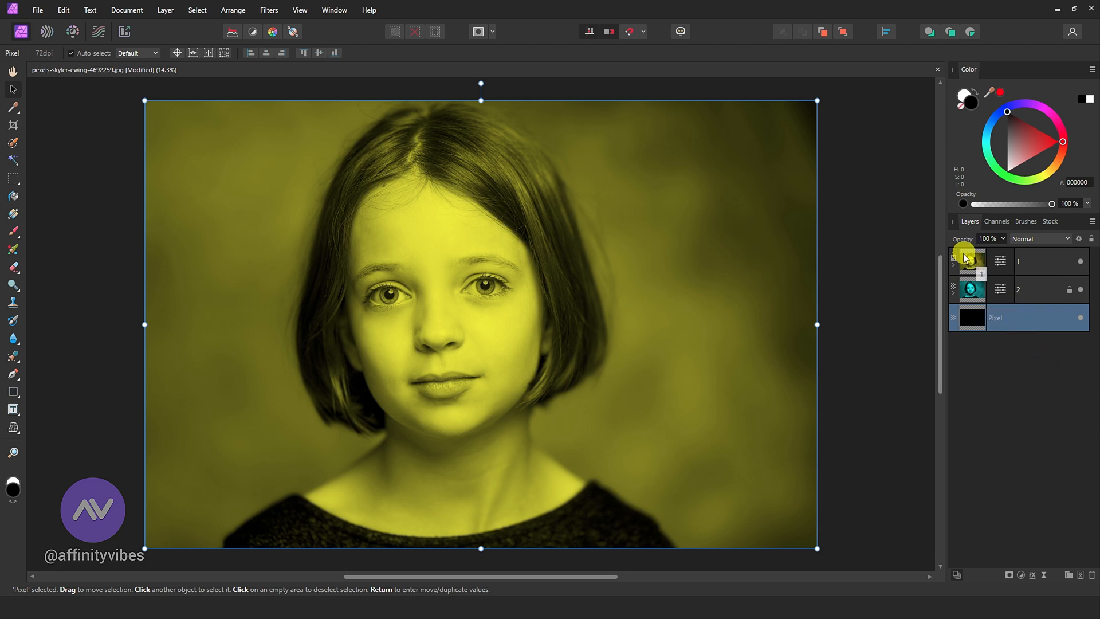
Set the yellow and cyan portrait copies to Lighten blend mode
left_click(1041, 238)
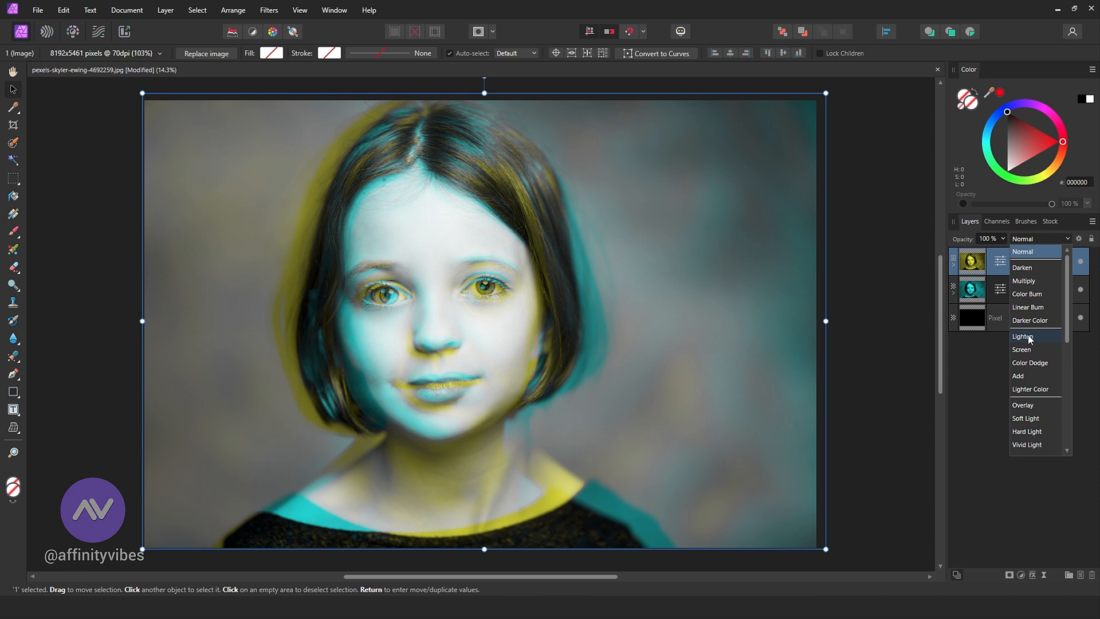
left_click(1025, 337)
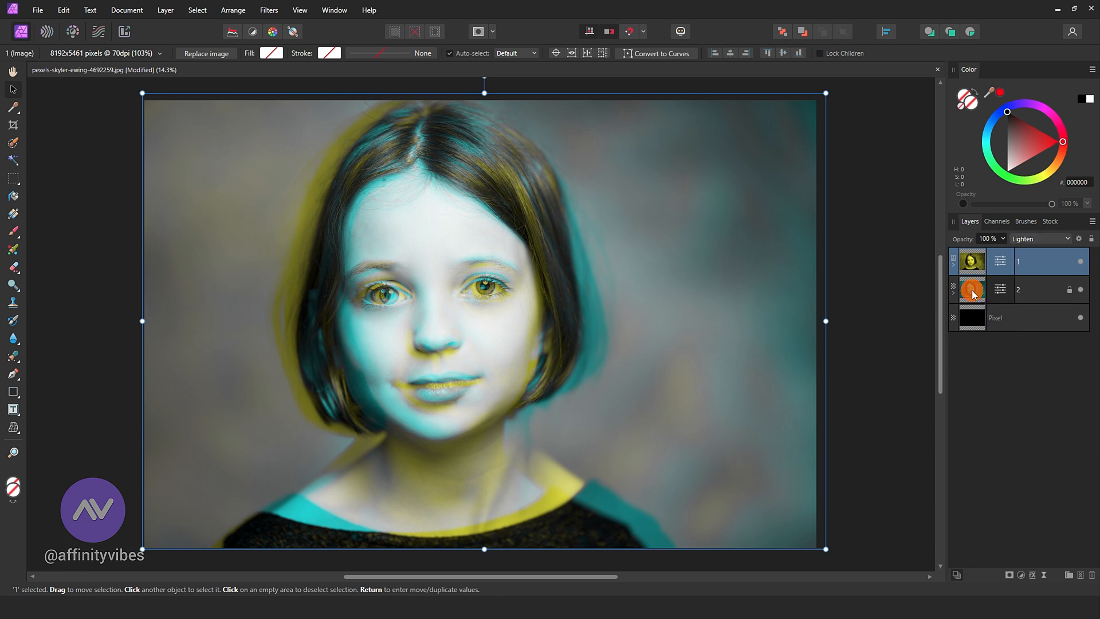
left_click(1040, 238)
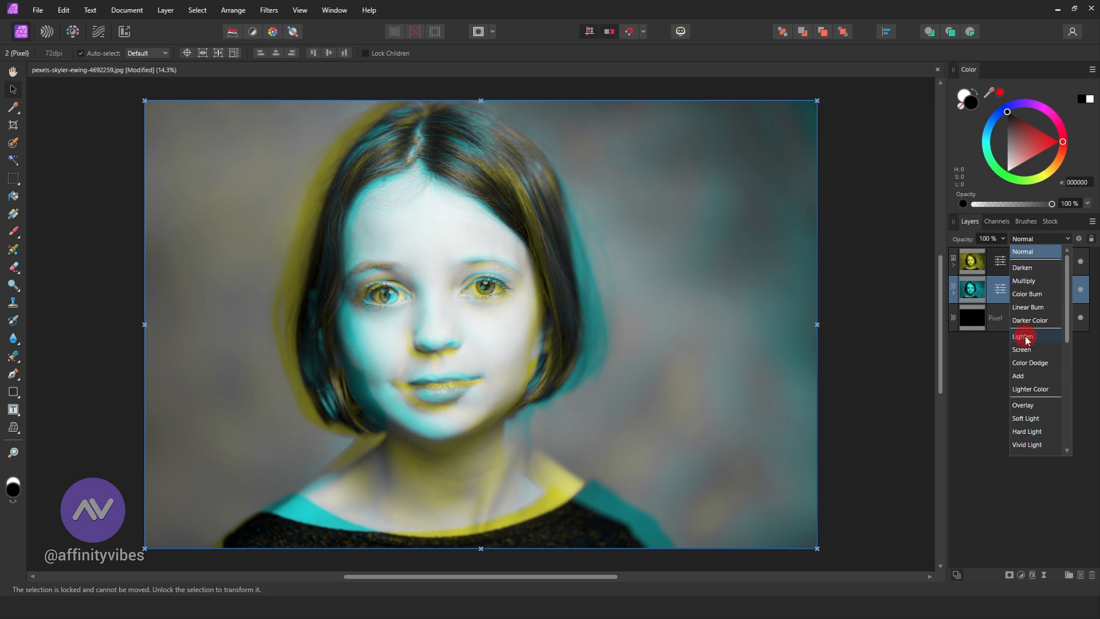
left_click(1025, 336)
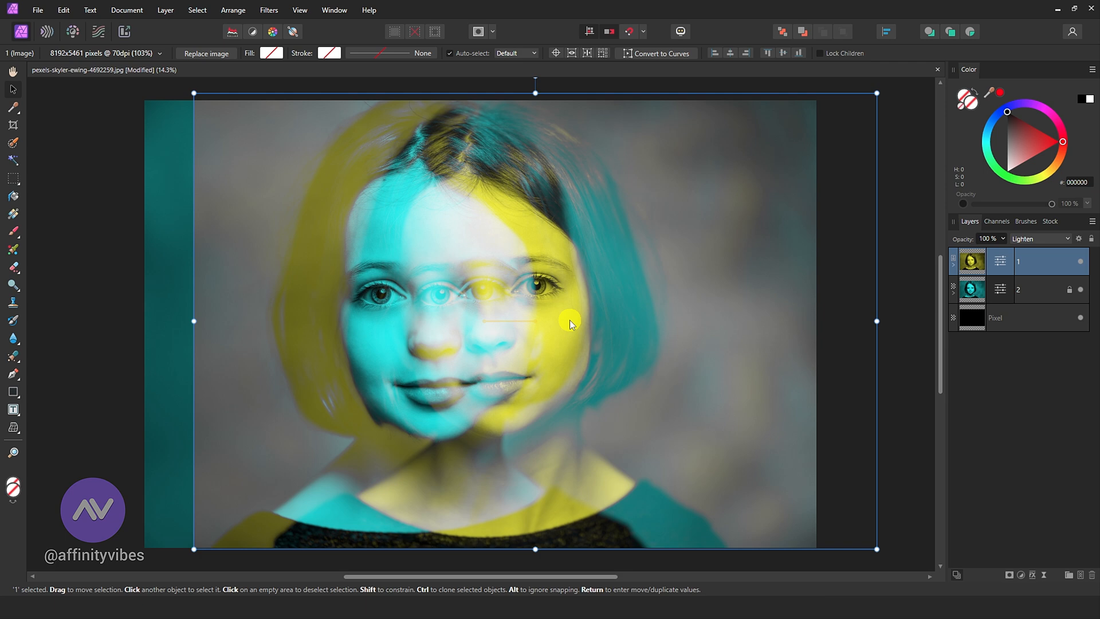
Select layer 2 and drag the cyan copy left on the canvas
left_click(1018, 289)
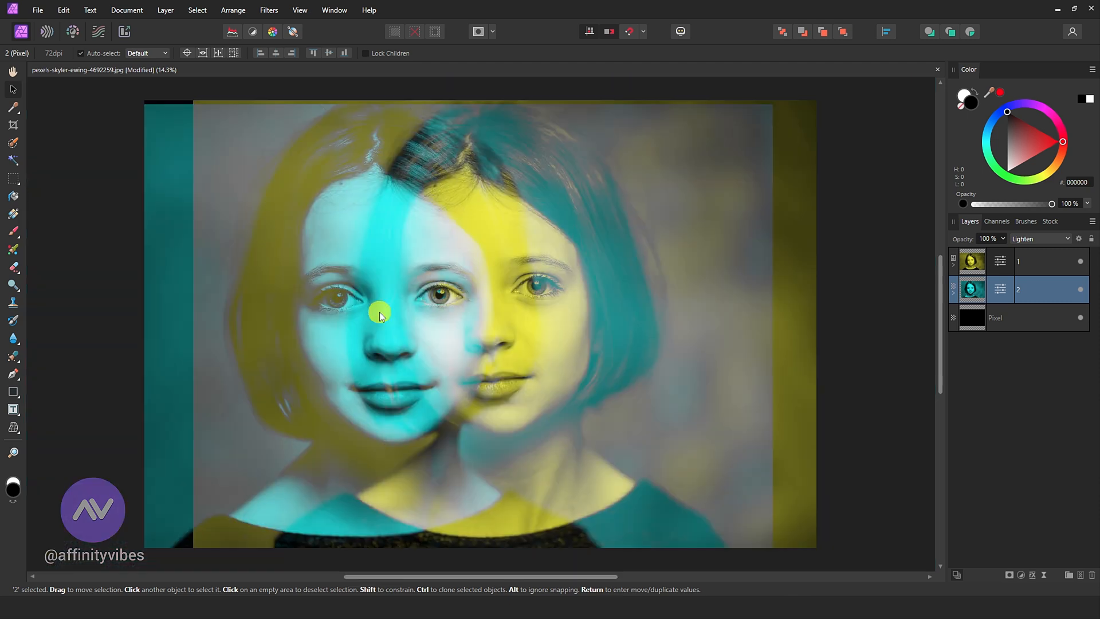
left_click(784, 293)
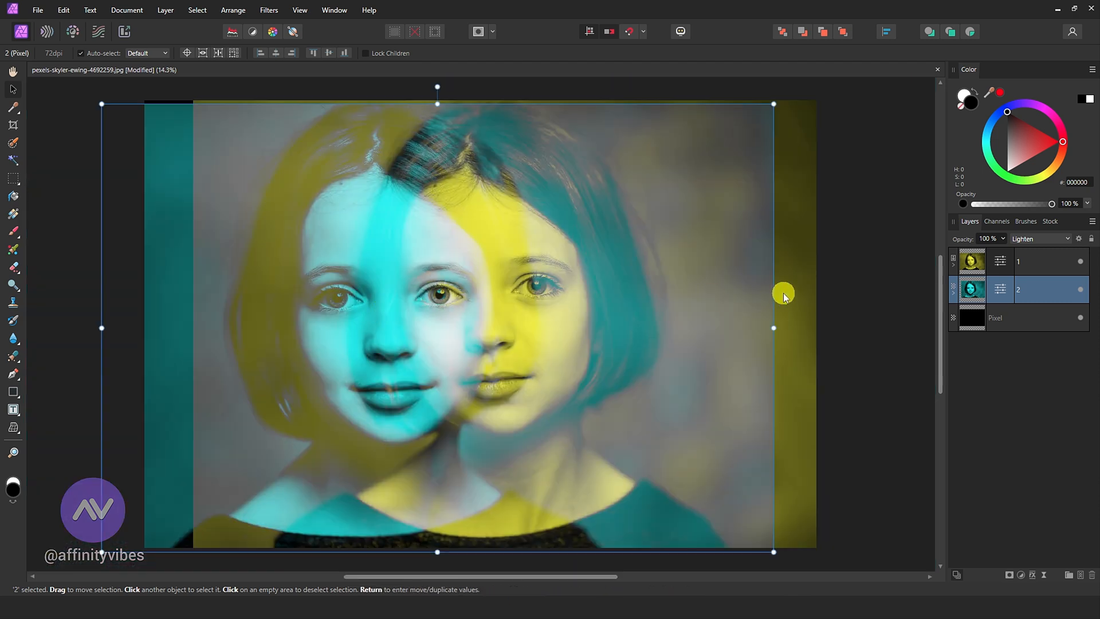
mouse_move(868, 291)
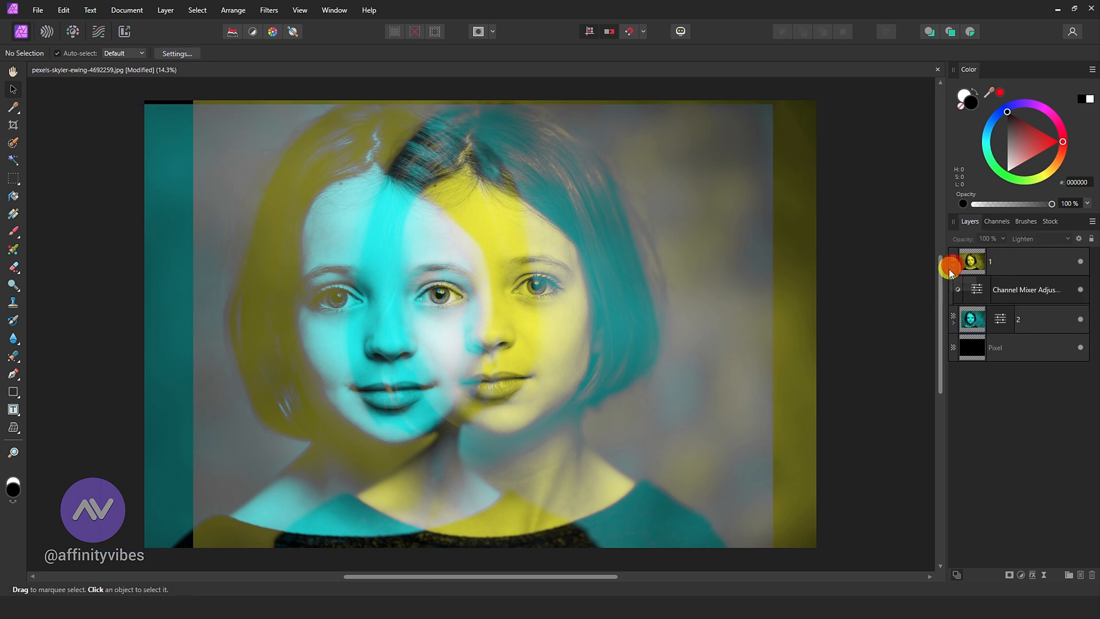
Select yellow layer 1 to mask its yellow overlap from the left face
left_click(990, 261)
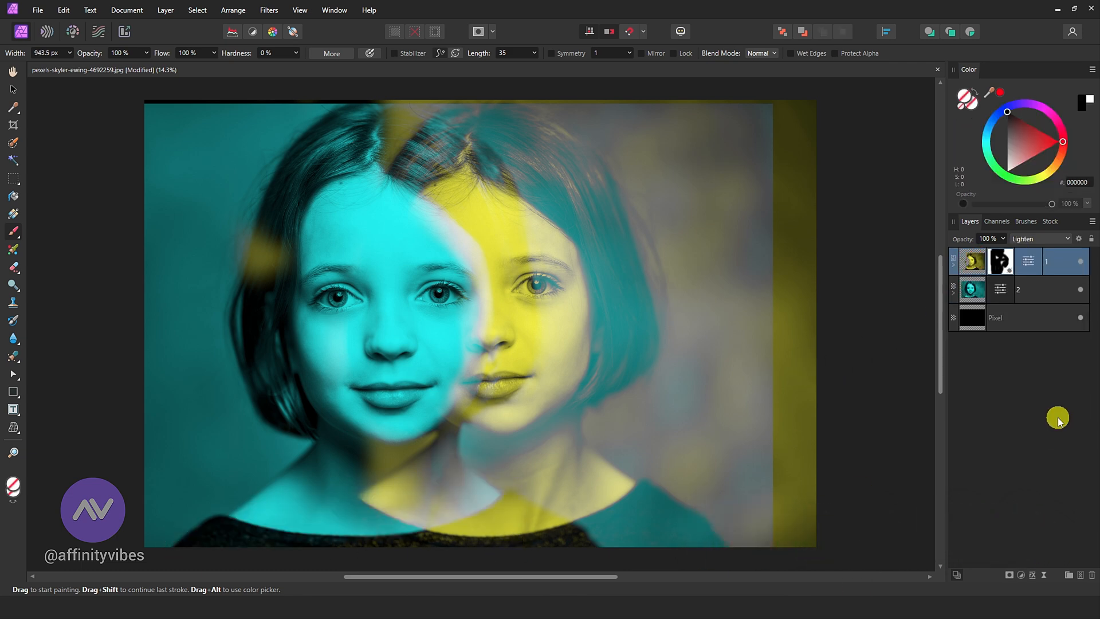
Add a Brightness/Contrast adjustment with contrast at 40% and close its settings
left_click(1009, 574)
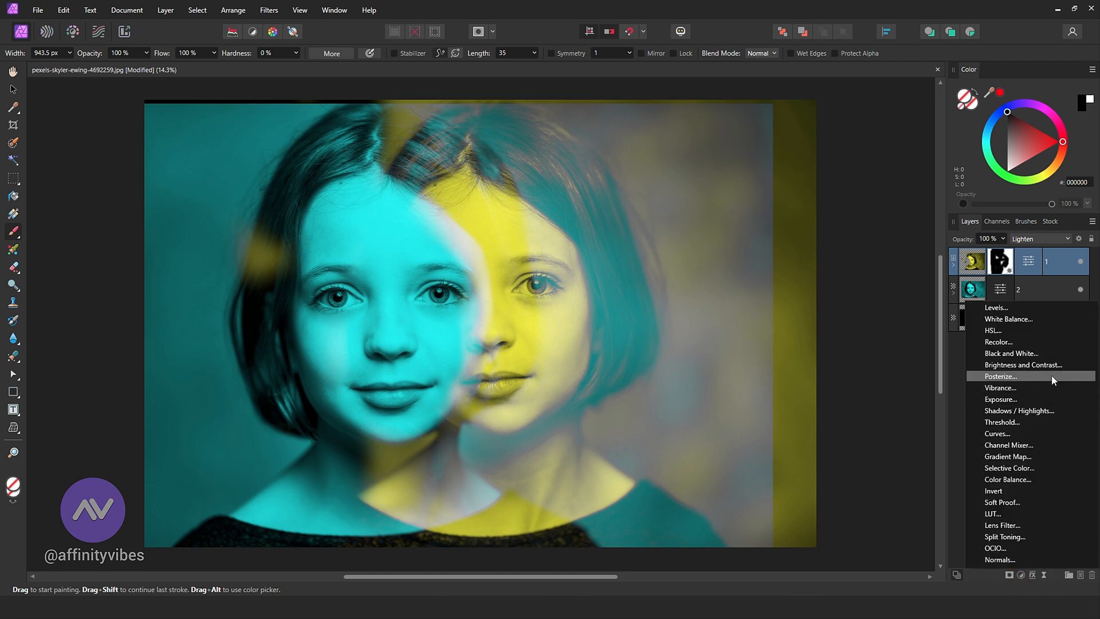
left_click(1024, 364)
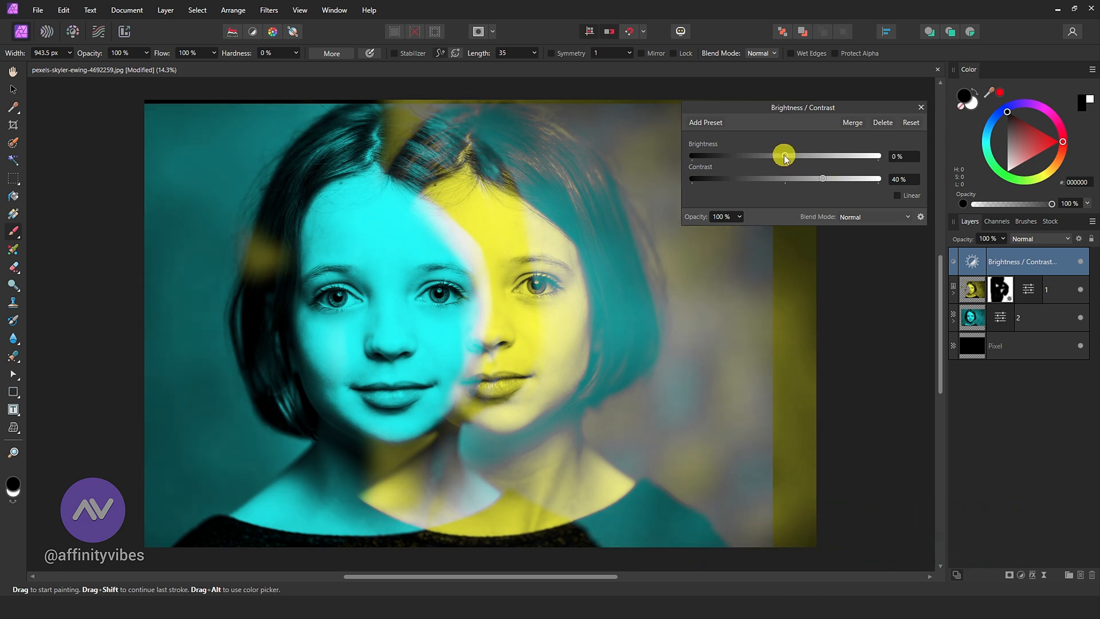
mouse_move(919, 110)
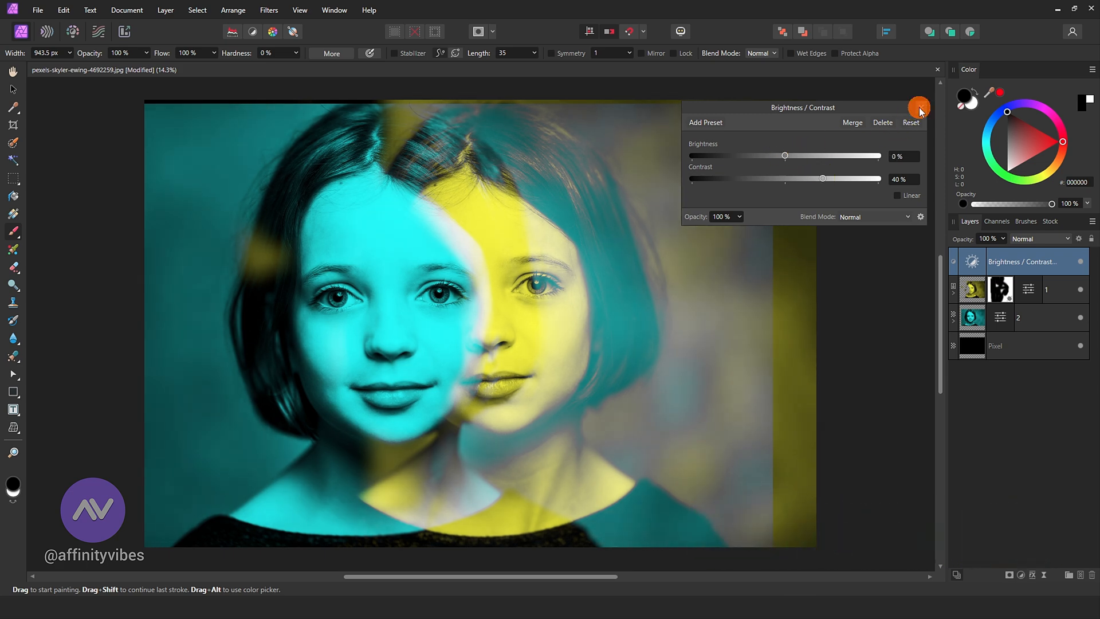
left_click(919, 107)
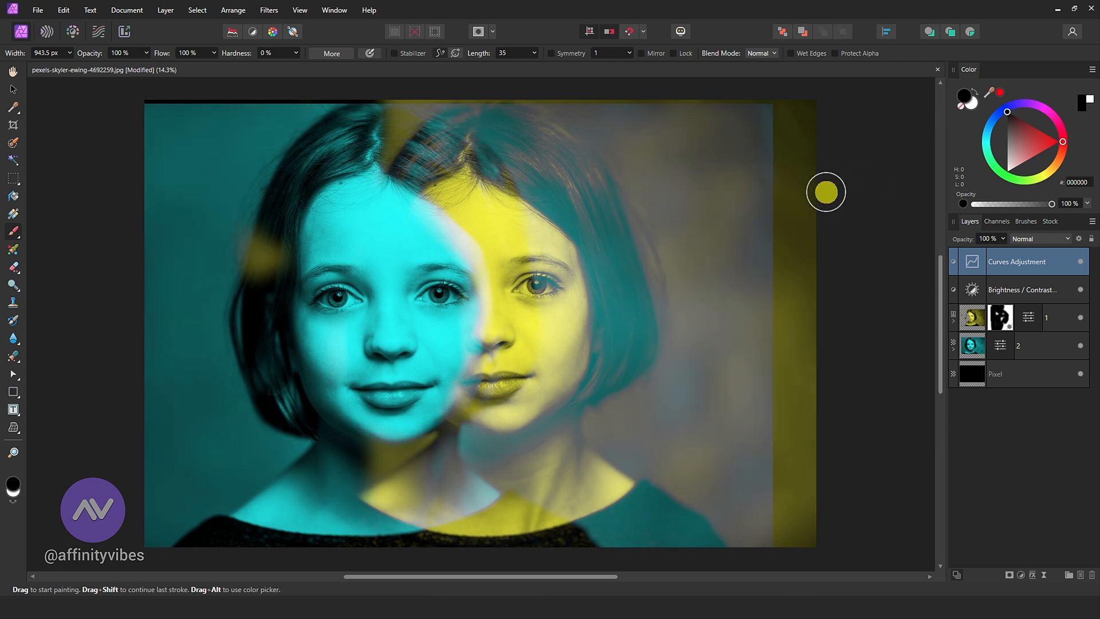
mouse_move(1032, 360)
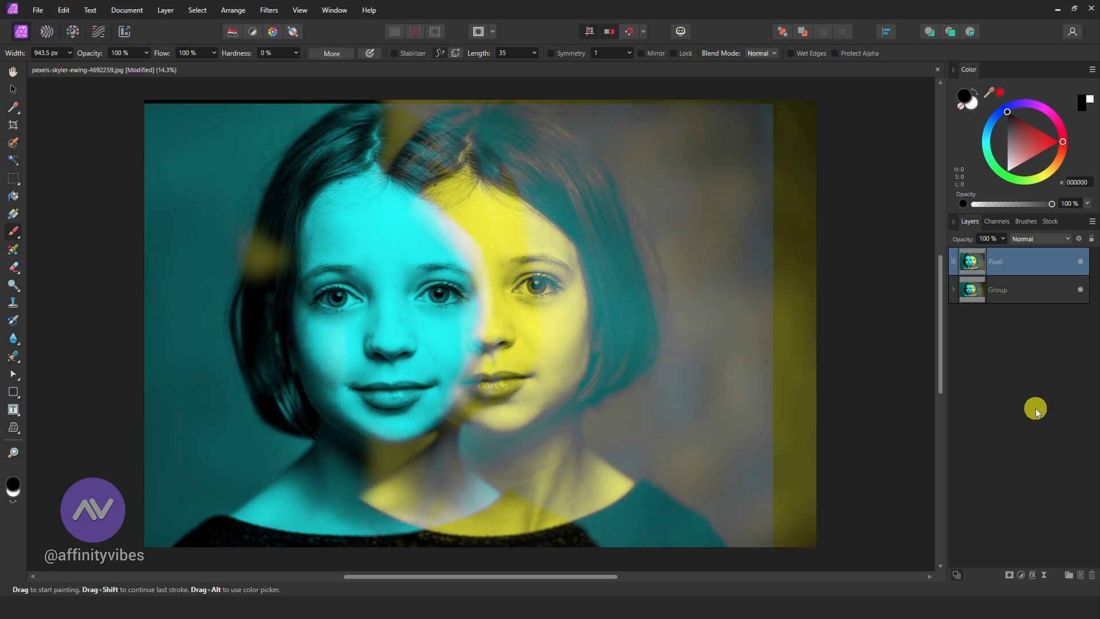
mouse_move(150, 371)
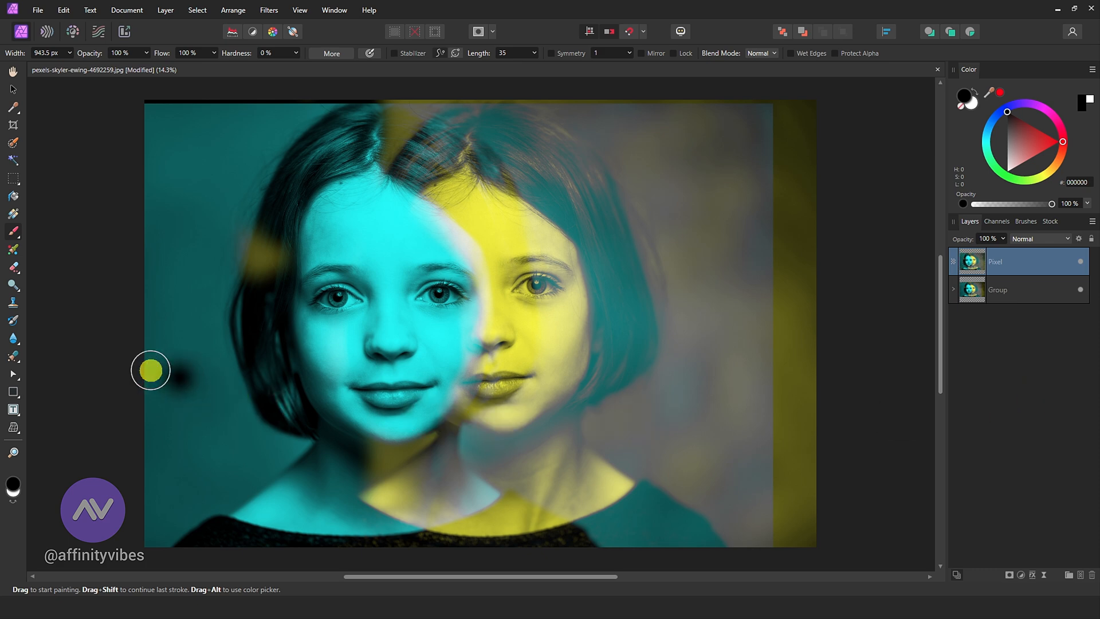
mouse_move(15, 132)
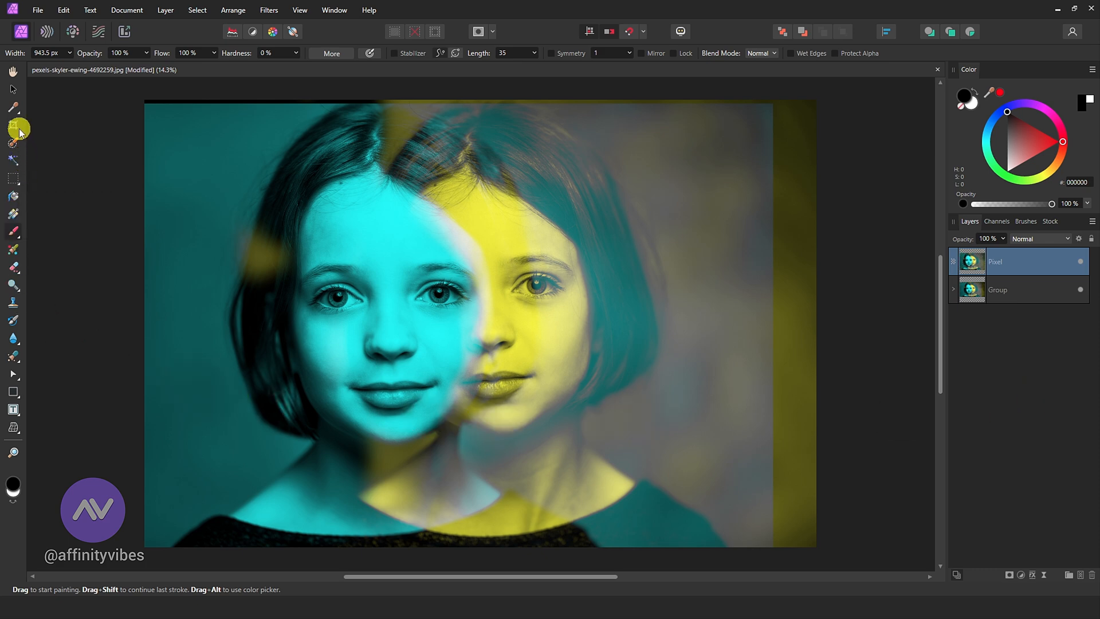
Crop away the uneven right edge to 7577 × 5398 px and apply
left_click(13, 125)
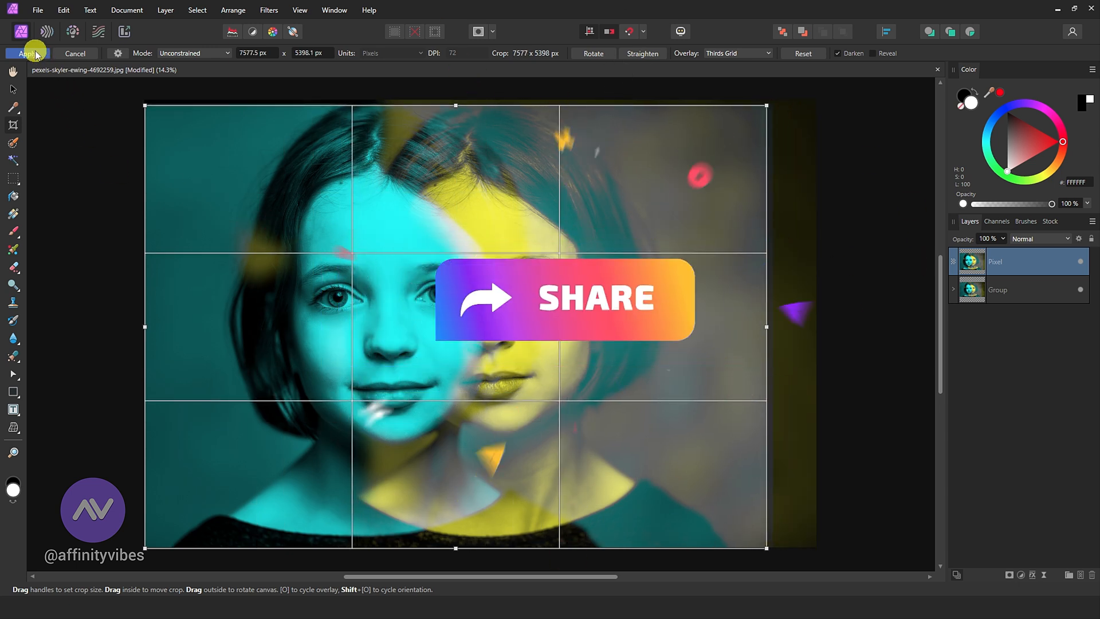
left_click(21, 53)
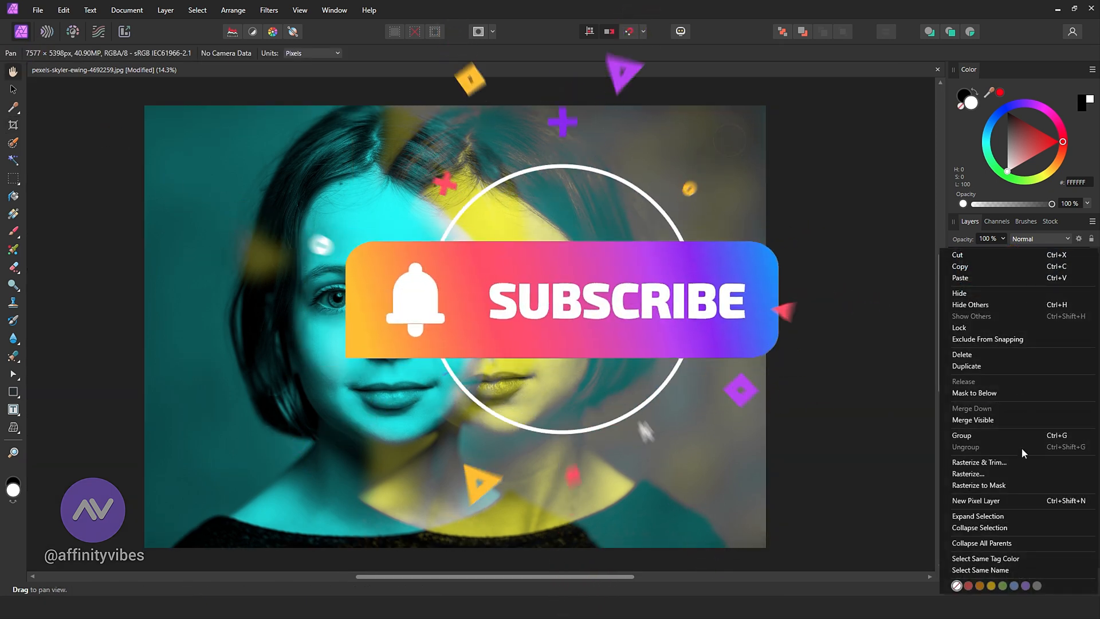
left_click(975, 500)
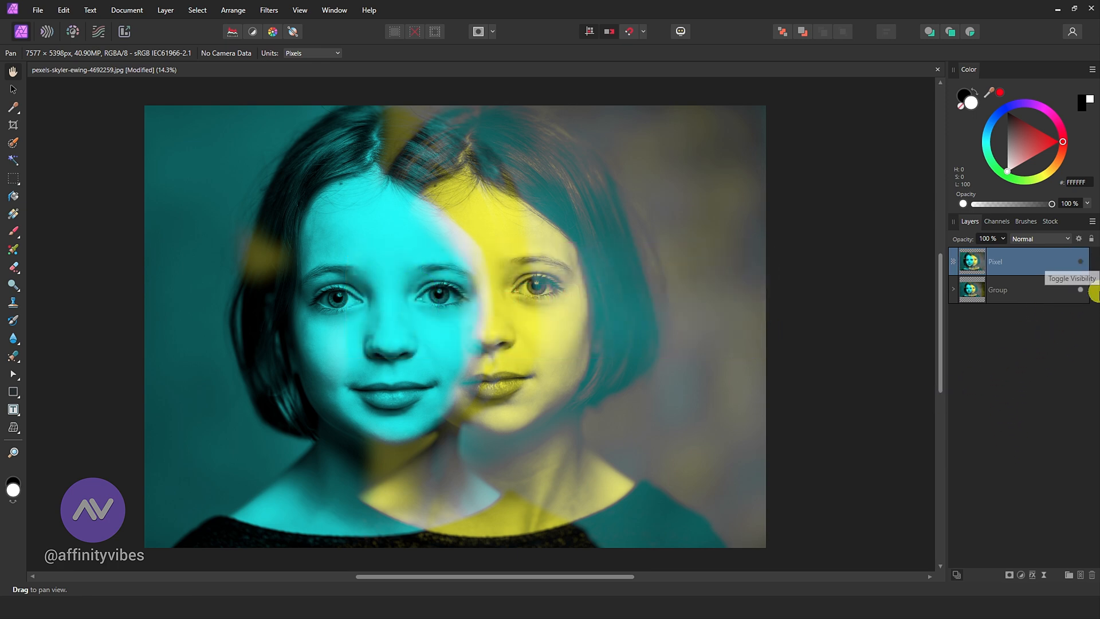
mouse_move(920, 310)
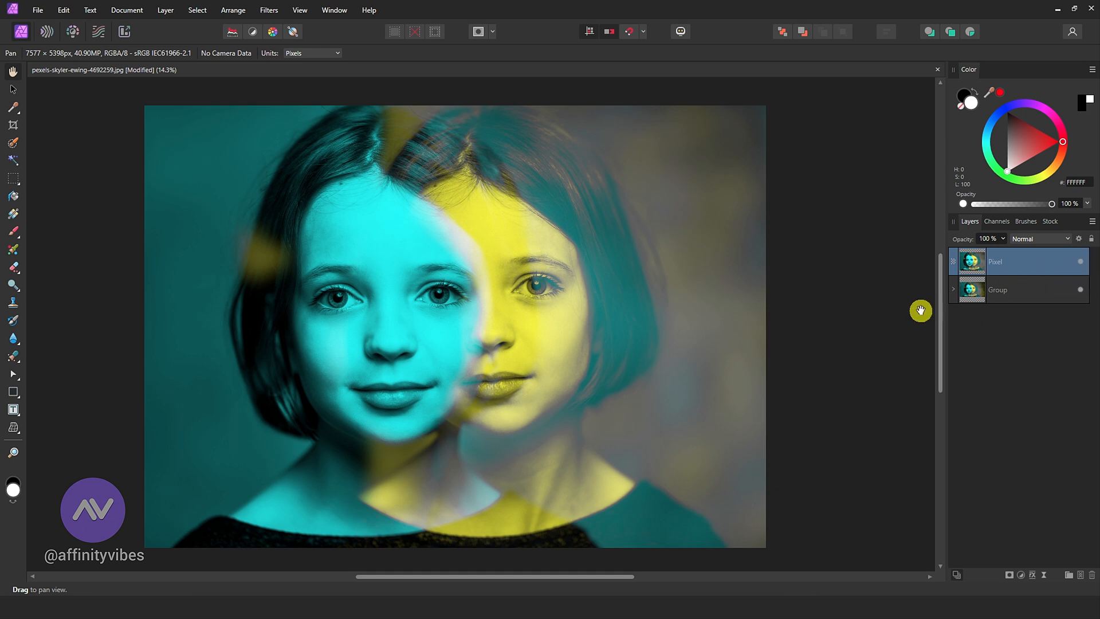